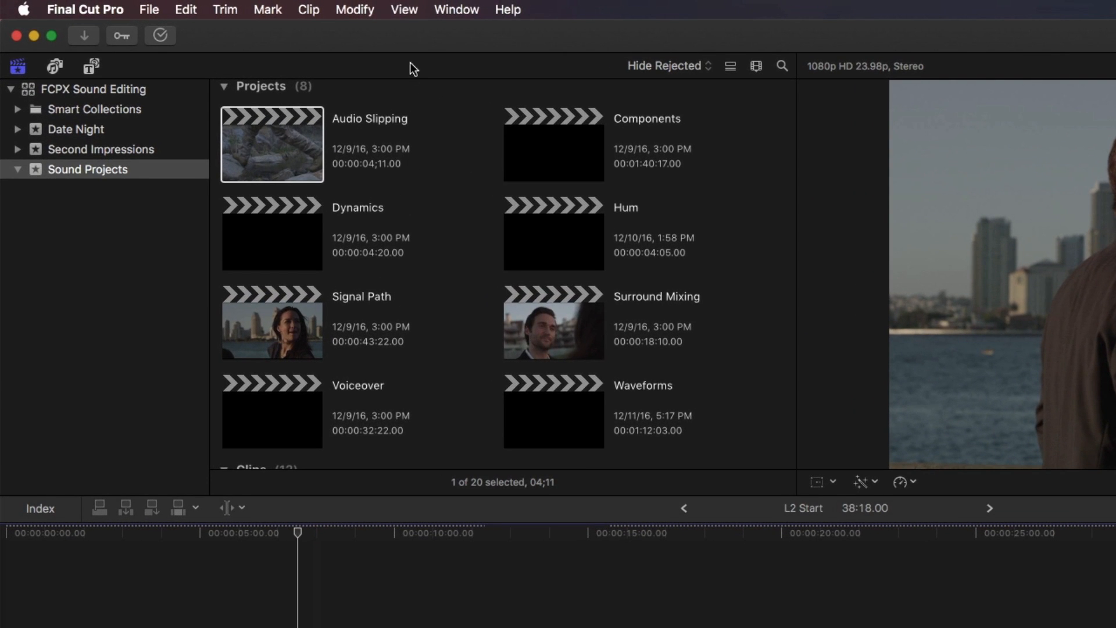
- Open the Sound Projects project in the timeline and zoom to frame 7:12
left_click(403, 9)
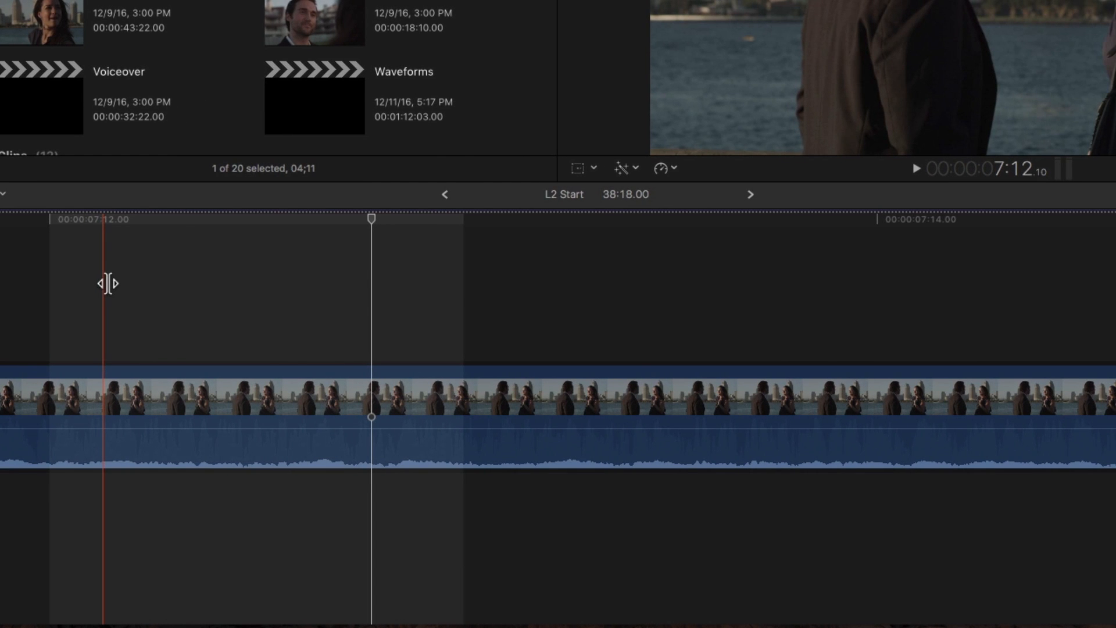
- Set the General preference Time Display to HH:MM:SS:FF + Subframes
left_click(224, 128)
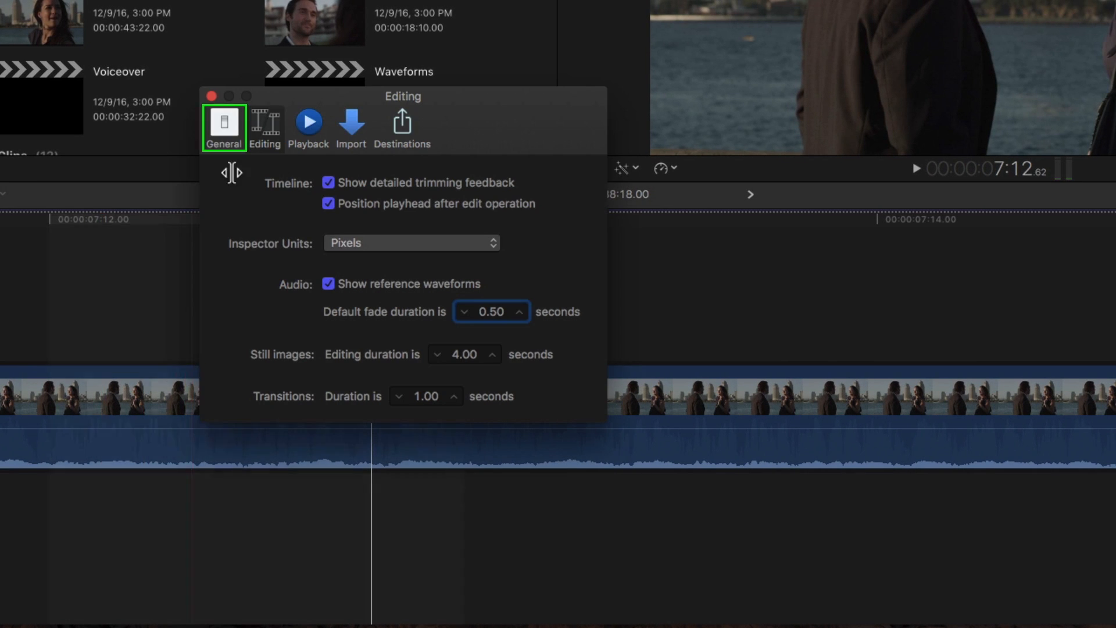
left_click(223, 125)
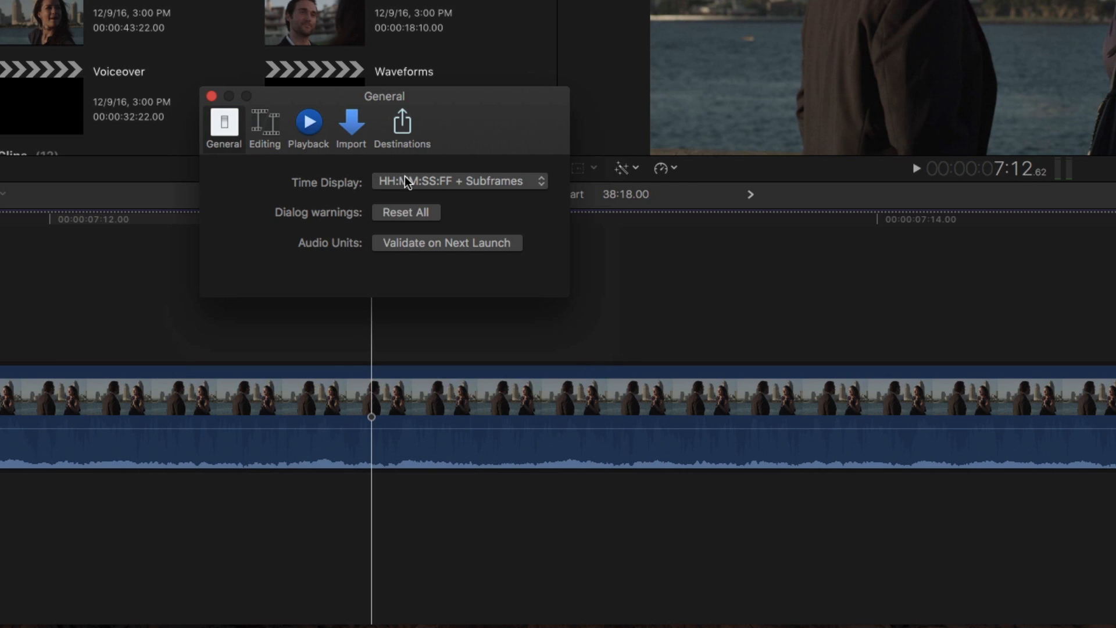
left_click(458, 181)
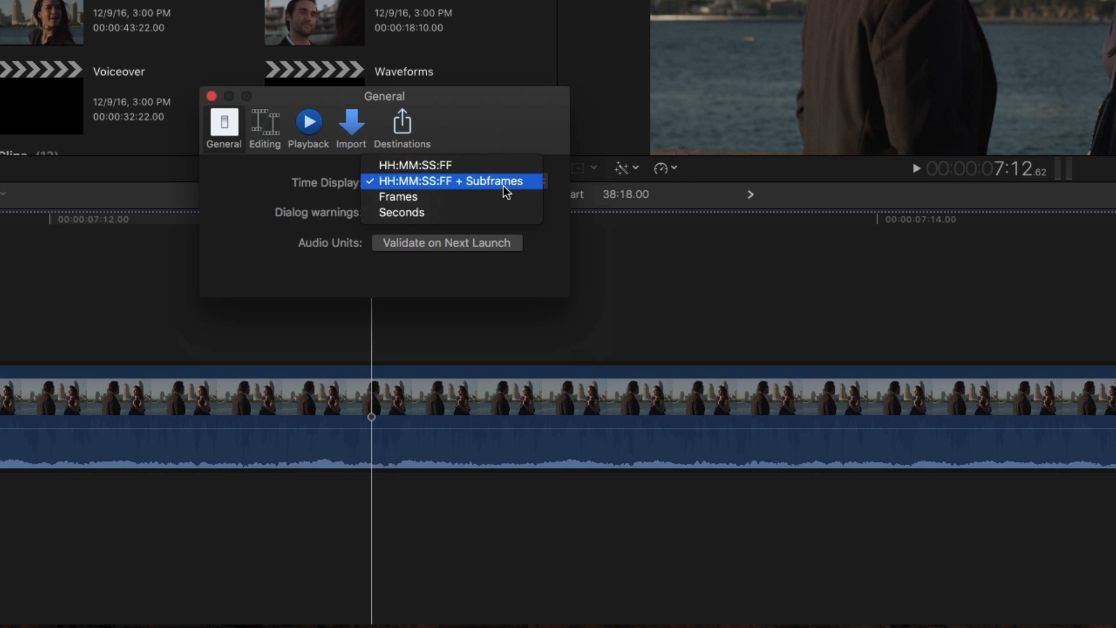
left_click(446, 180)
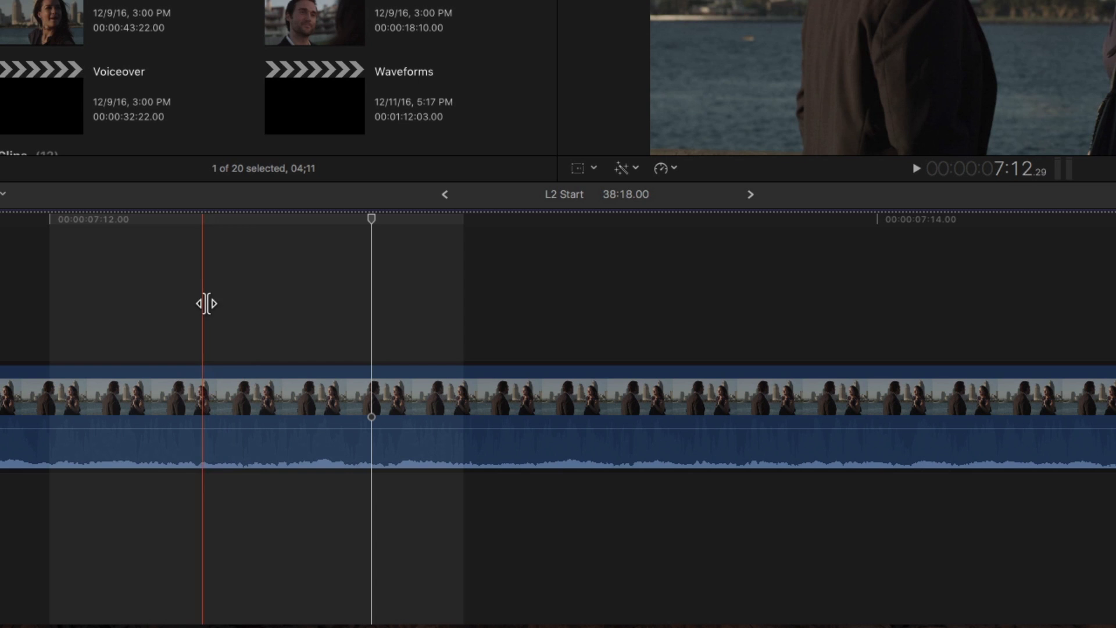
- Blade the Couple 2 Shot Wide clip at a subframe position inside frame 7:12 (Command-B)
key("cmd+b")
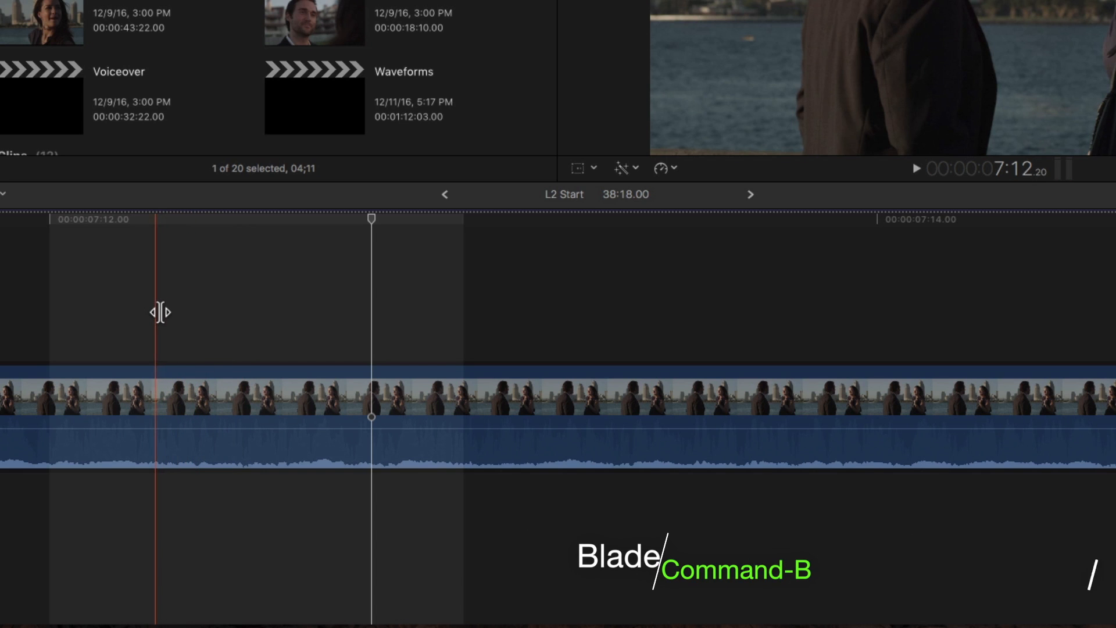
key("cmd+b")
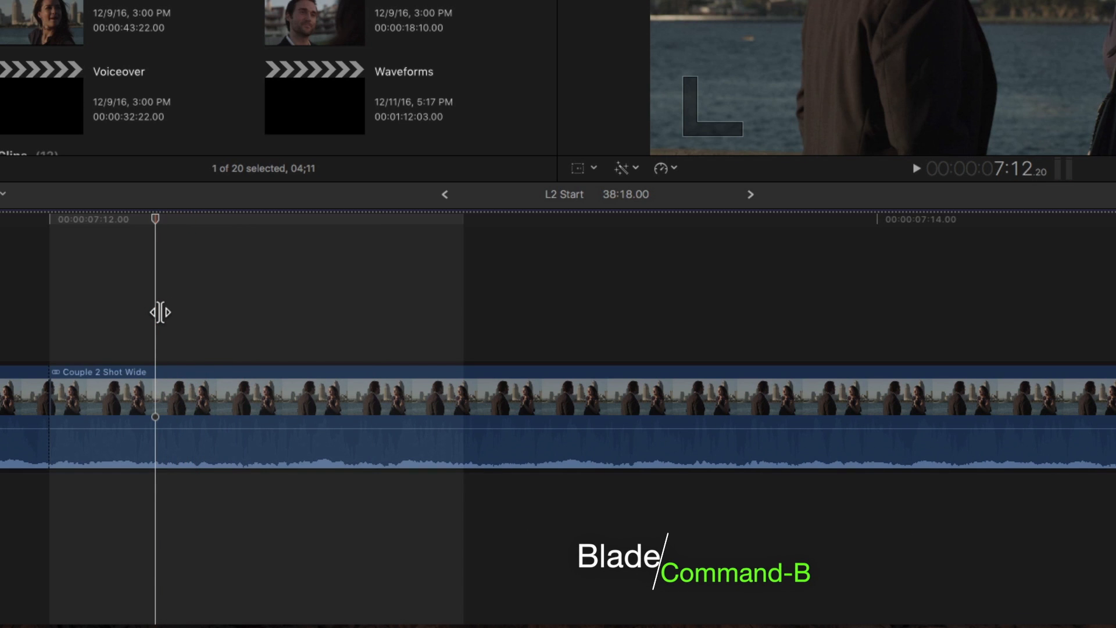
key("cmd+b")
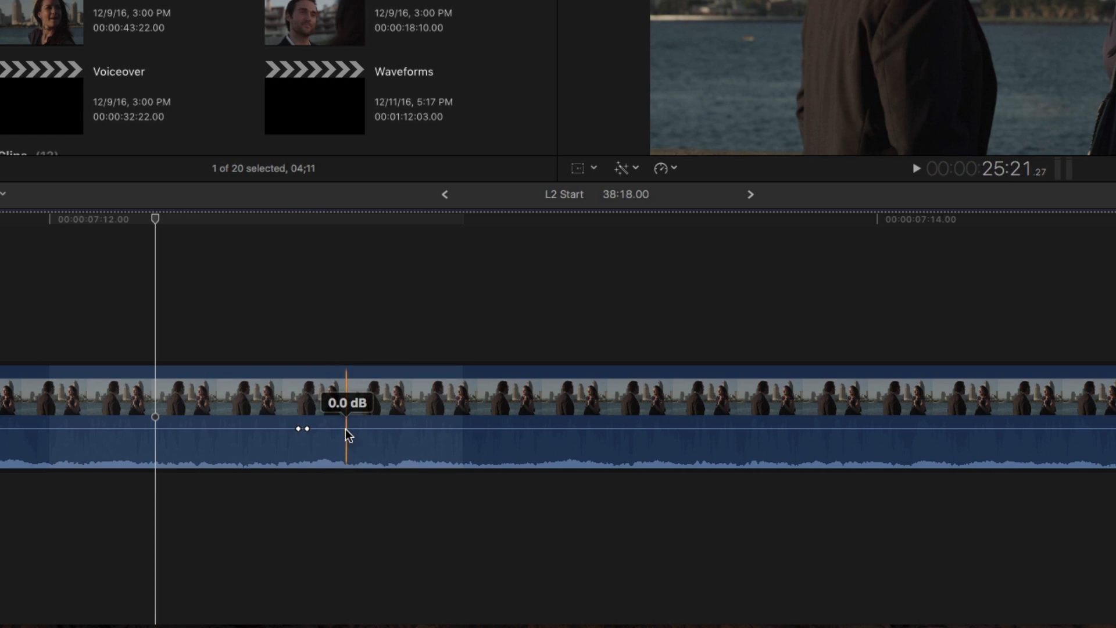
- Add several volume keyframes inside one frame of the audio line and shift one between its neighbours
left_click_drag(347, 430, 355, 429)
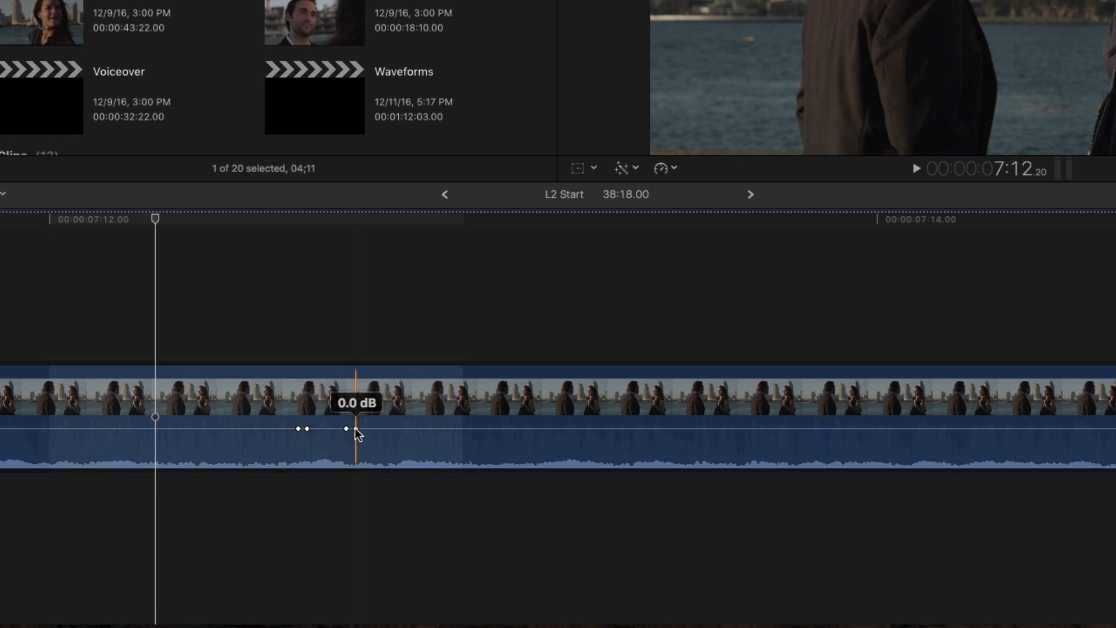
left_click_drag(356, 427, 328, 428)
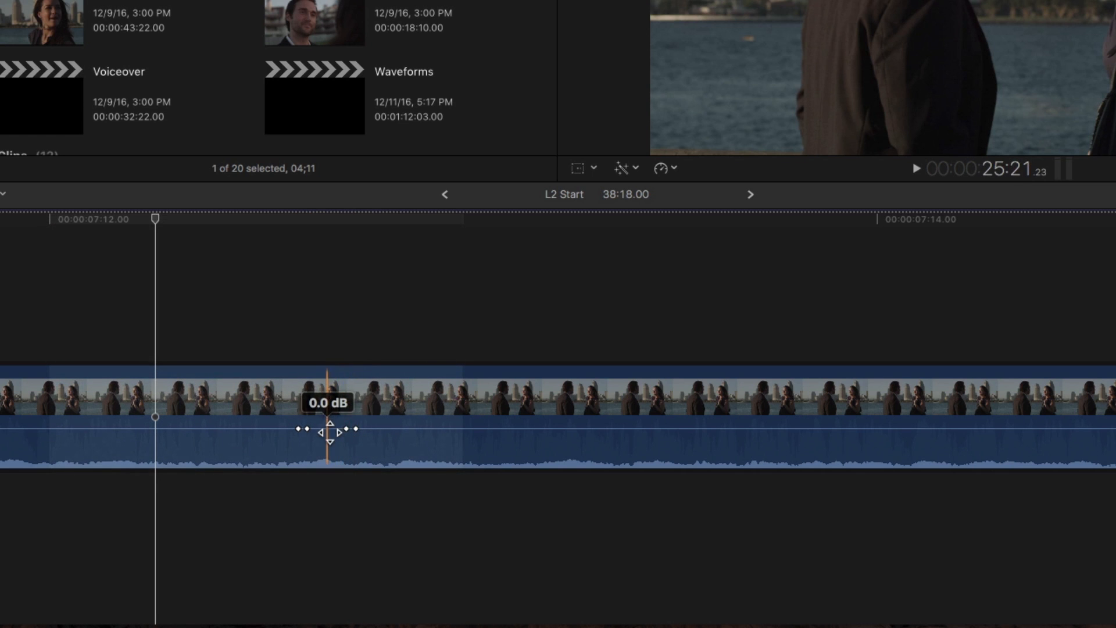
left_click_drag(328, 431, 328, 451)
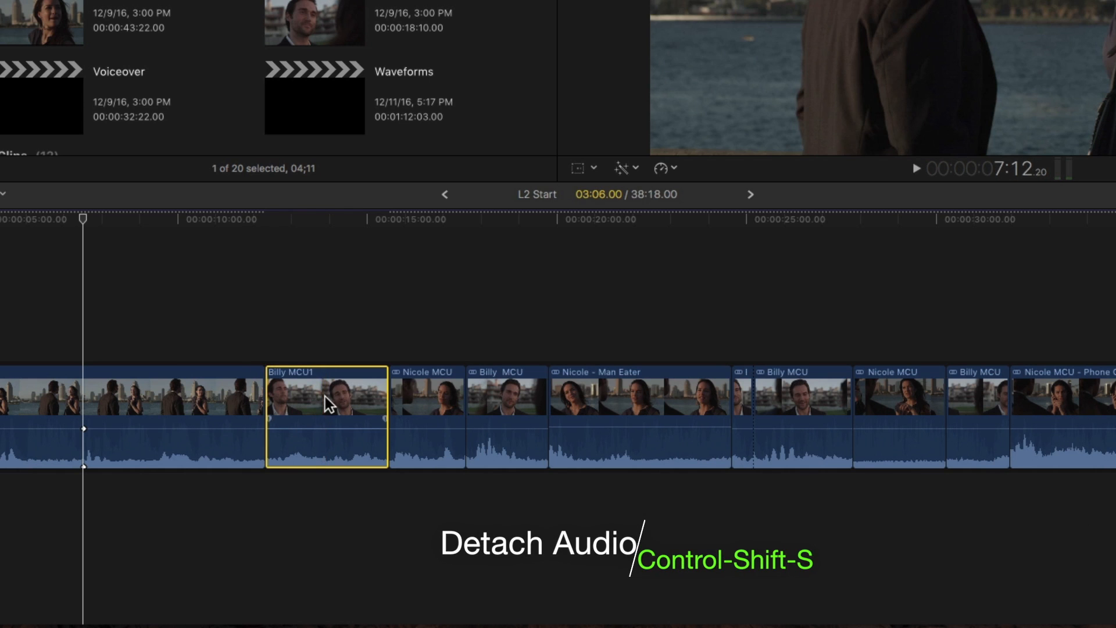
- Detach the Billy MCU1 clip's audio into a separate clip below the video (Control-Shift-S)
key("ctrl+shift+s")
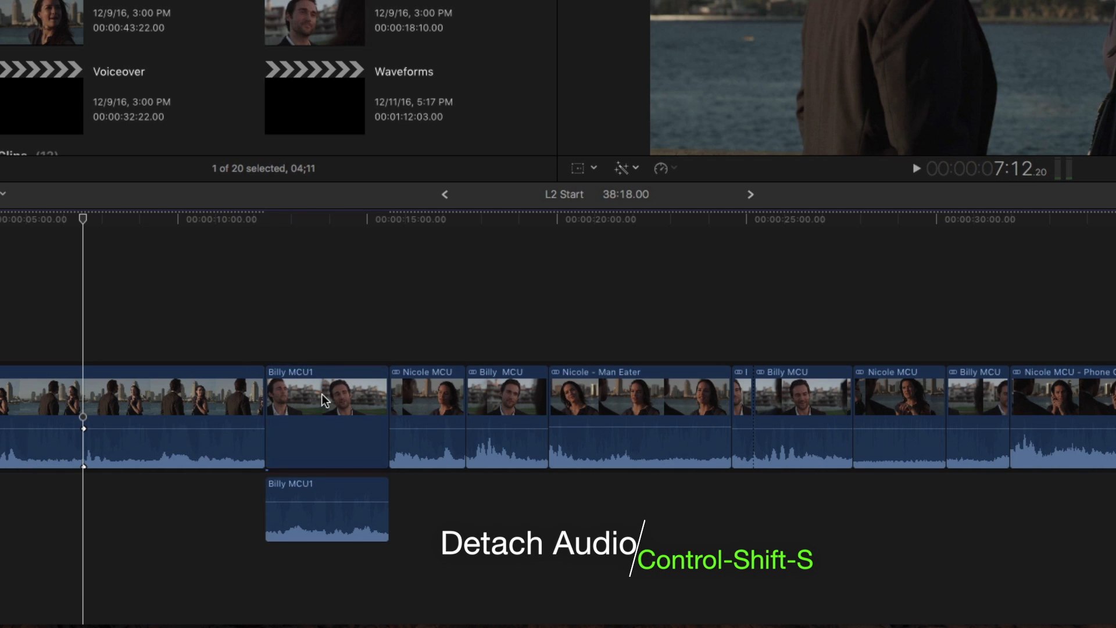